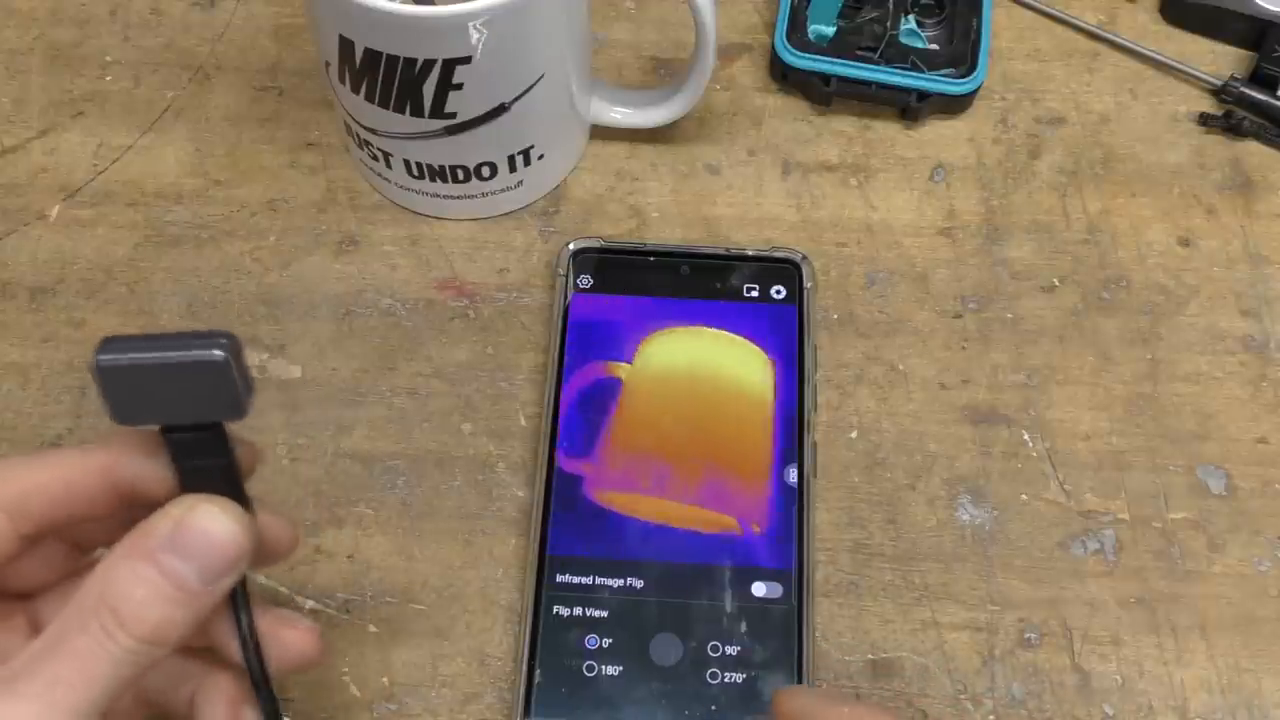
Step: Rotate the IR view to 90°, then 270°, back to 0°, and enable Infrared Image Flip
click(716, 648)
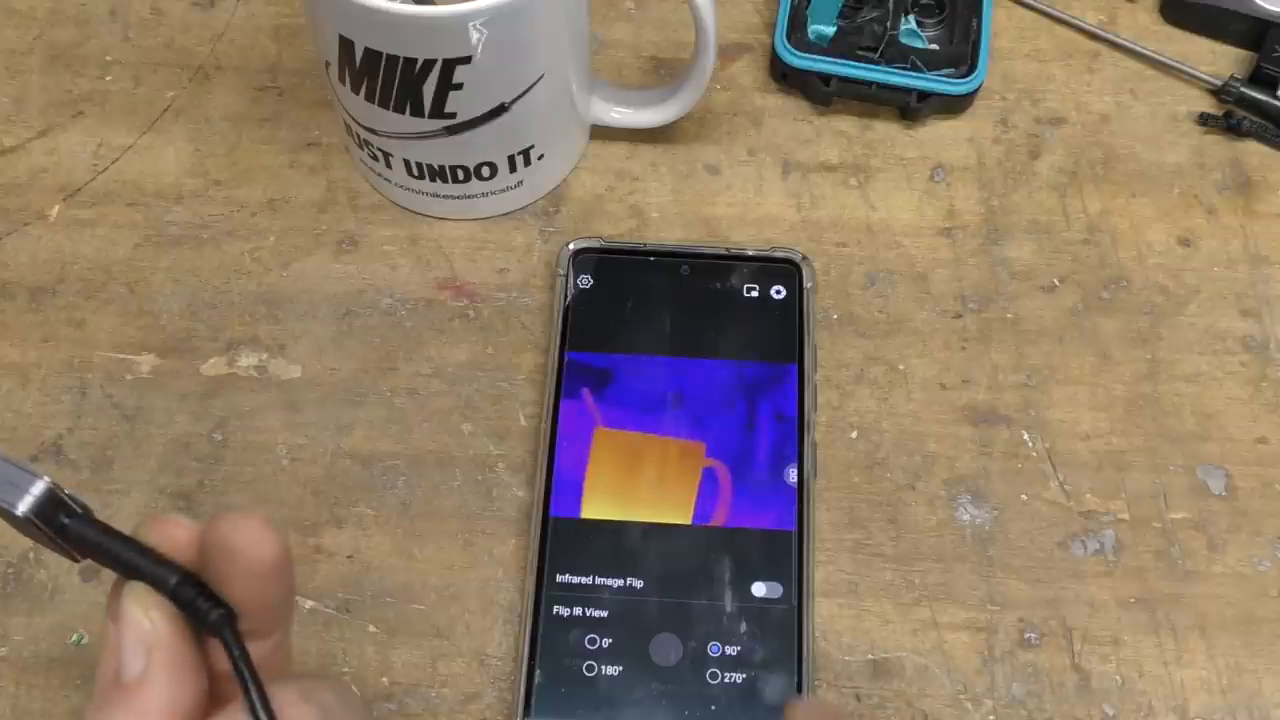
click(712, 676)
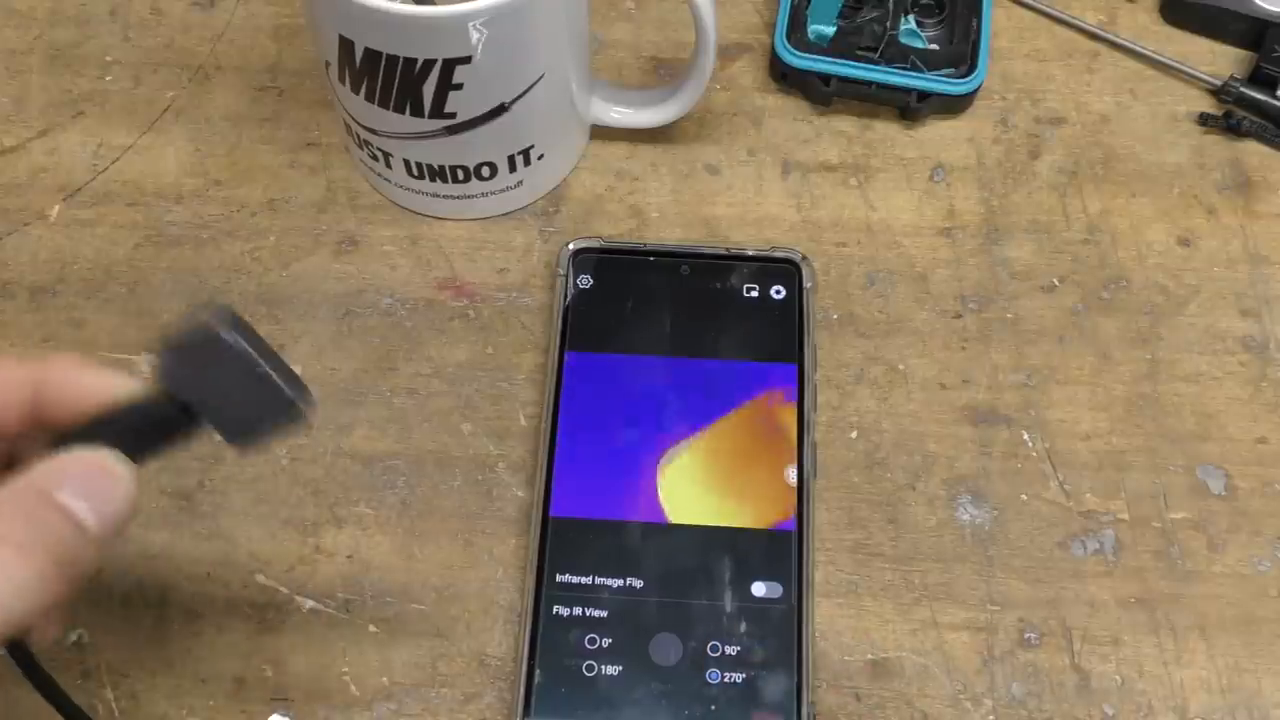
click(592, 642)
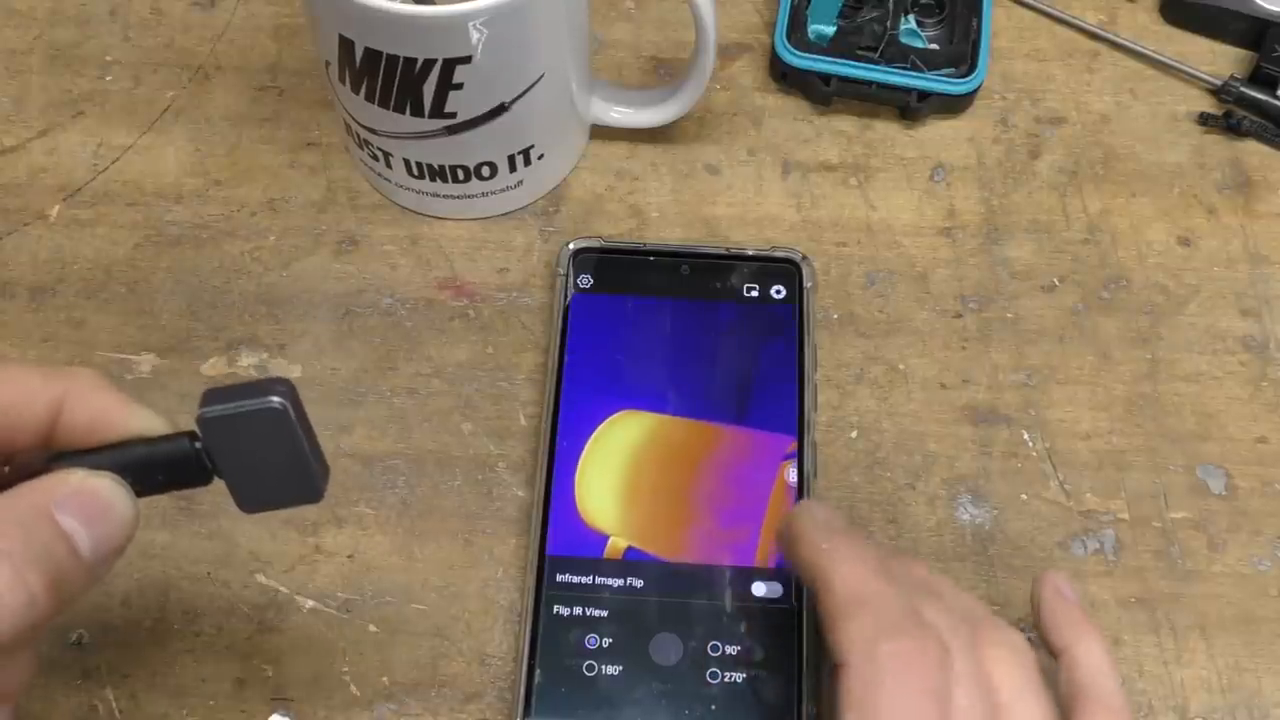
click(772, 588)
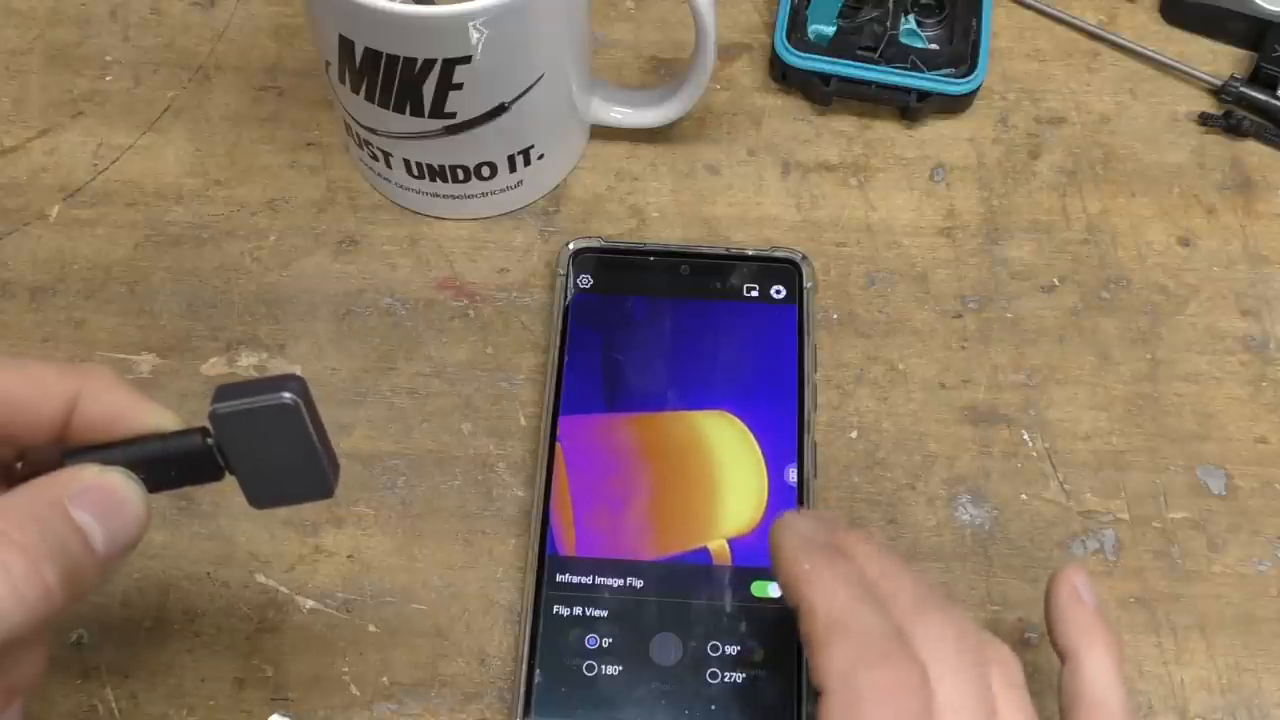
click(770, 588)
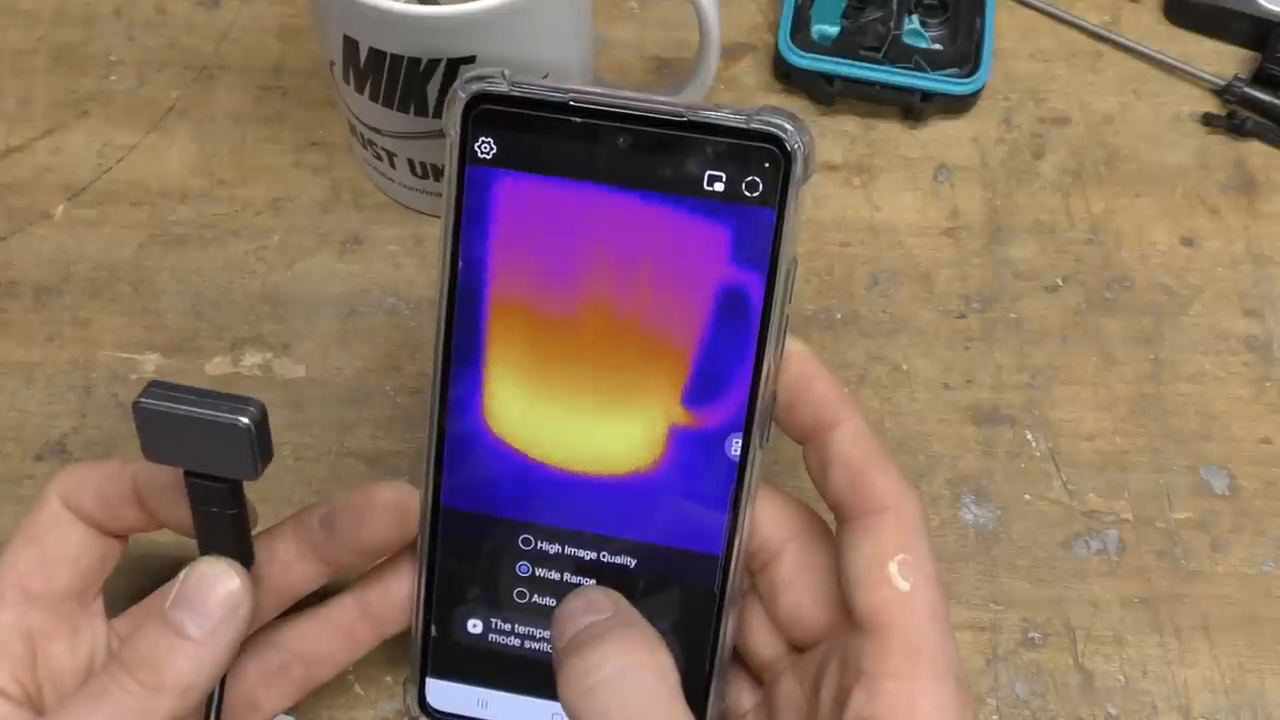
Step: Switch the image mode from Wide Range to Auto
click(524, 558)
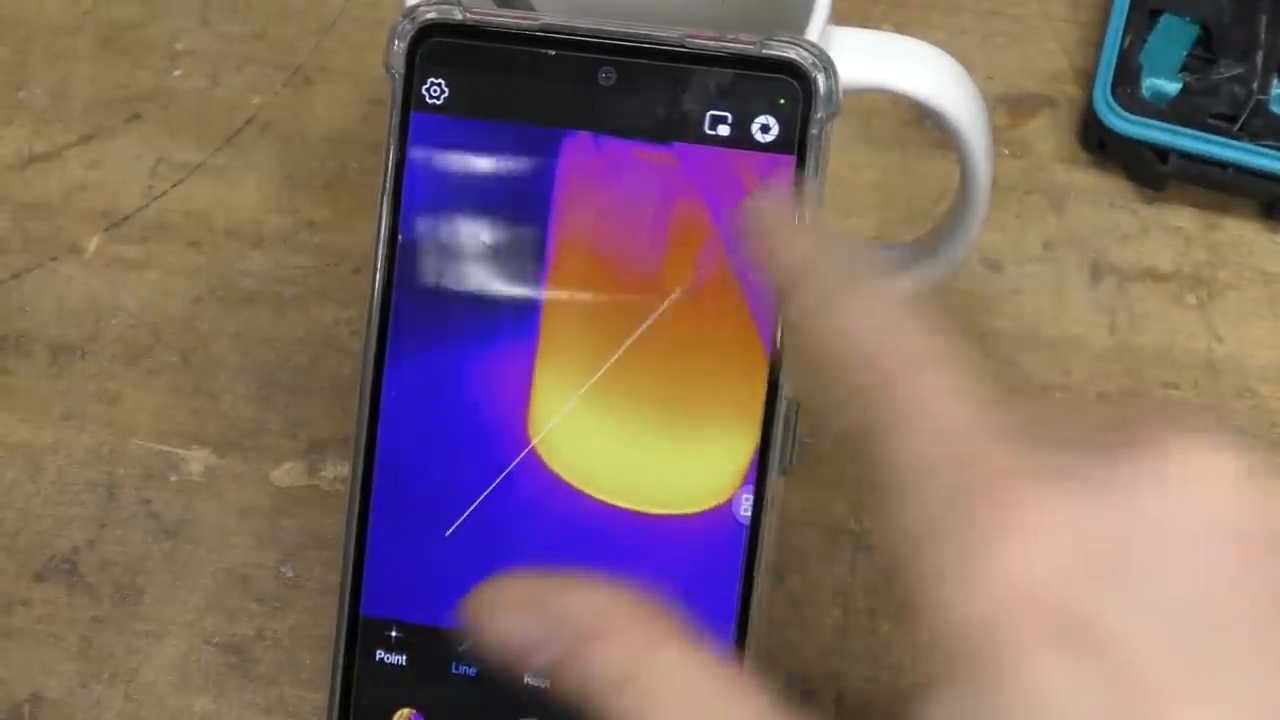
Step: Select the Line thermometry tool to measure temperature across the mug
click(464, 664)
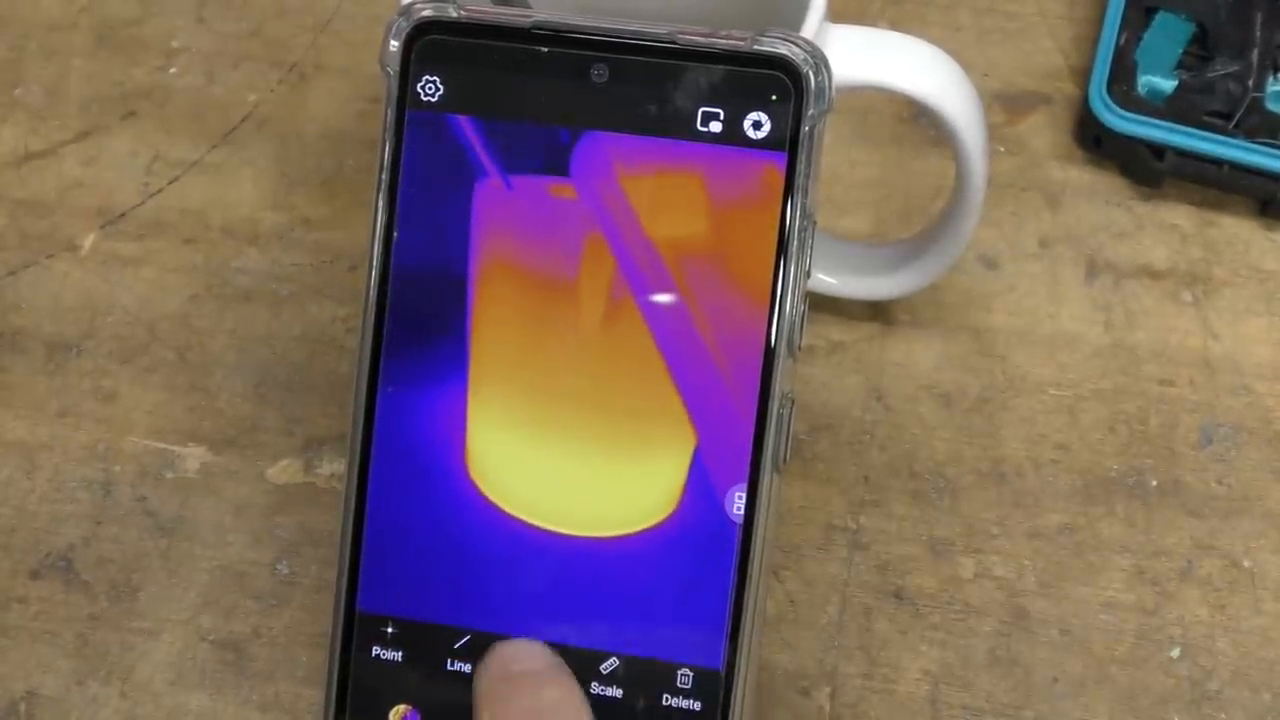
click(532, 664)
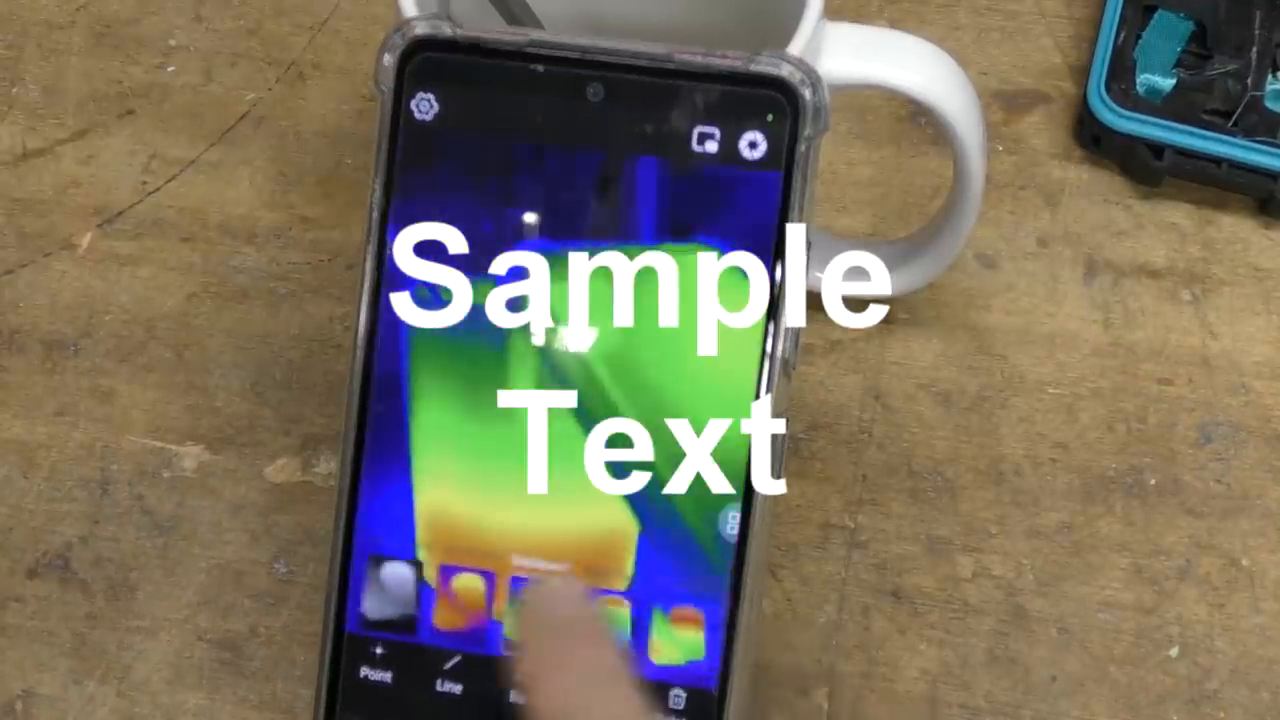
Step: Apply a green-and-yellow colour palette to the mug's thermal image
click(538, 610)
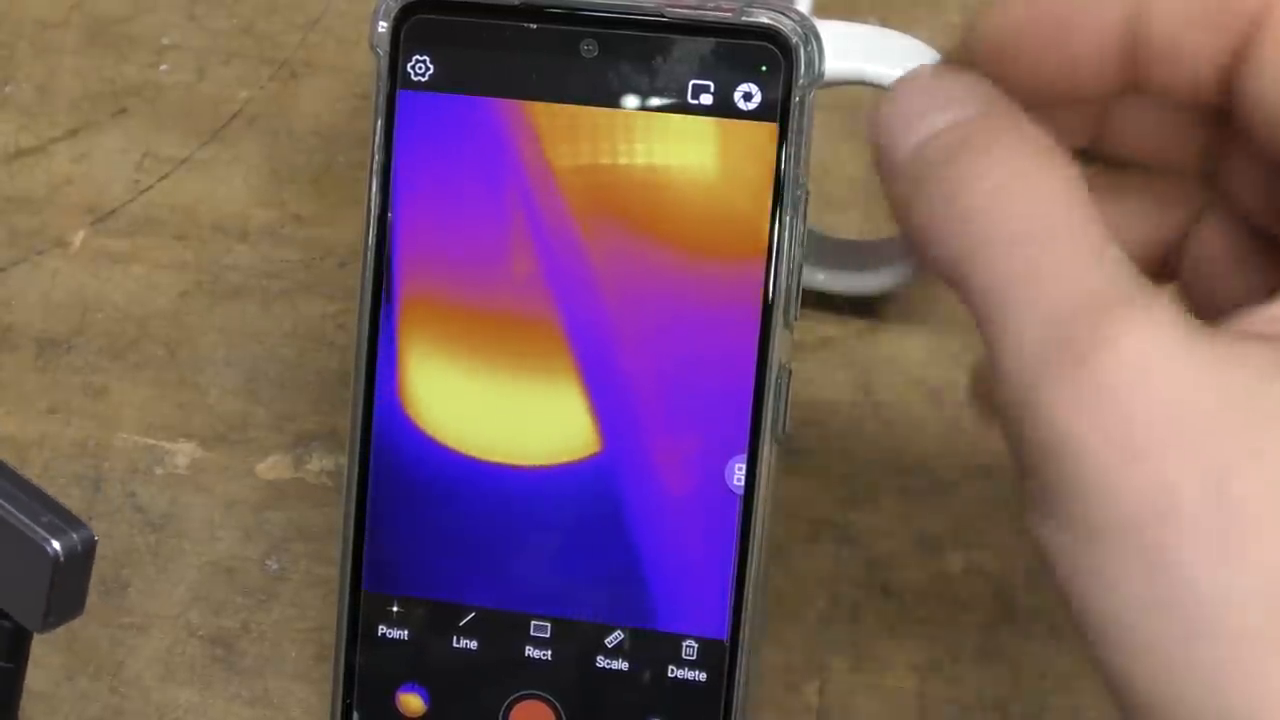
Step: Switch the camera into Video recording mode
click(420, 68)
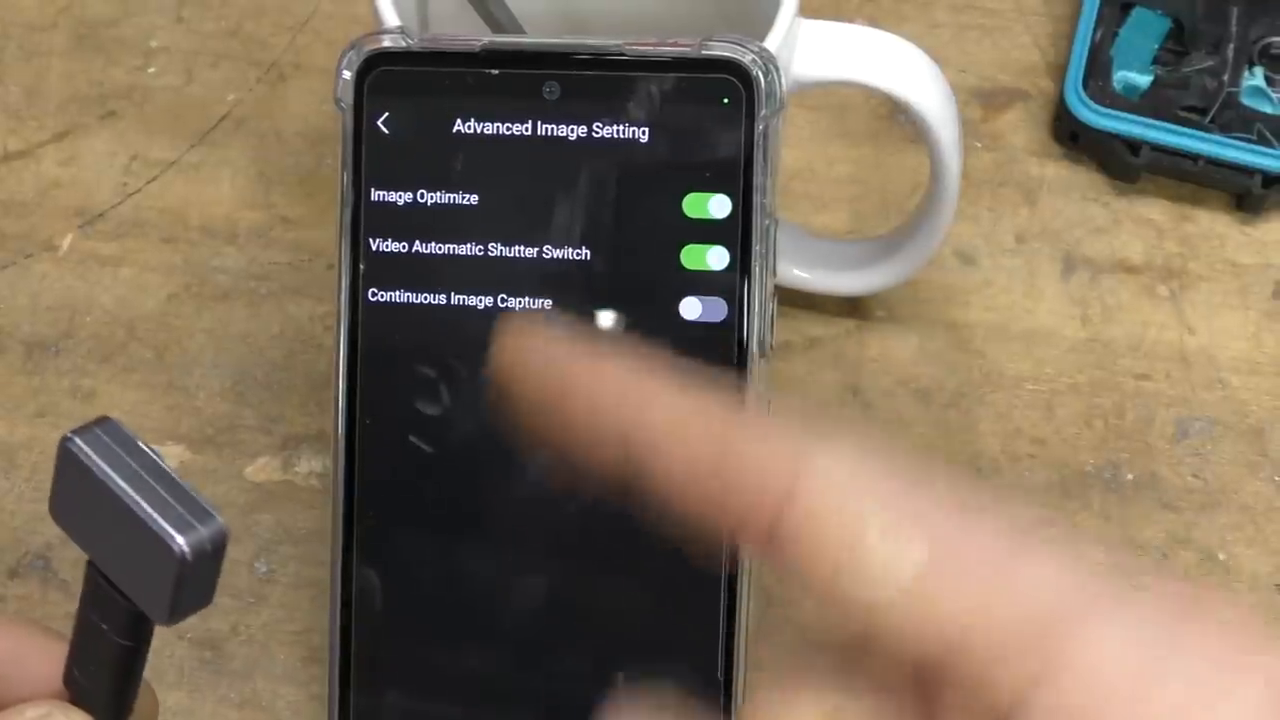
Step: Enable Continuous Image Capture with a 0.9 s Photo Interval
click(700, 308)
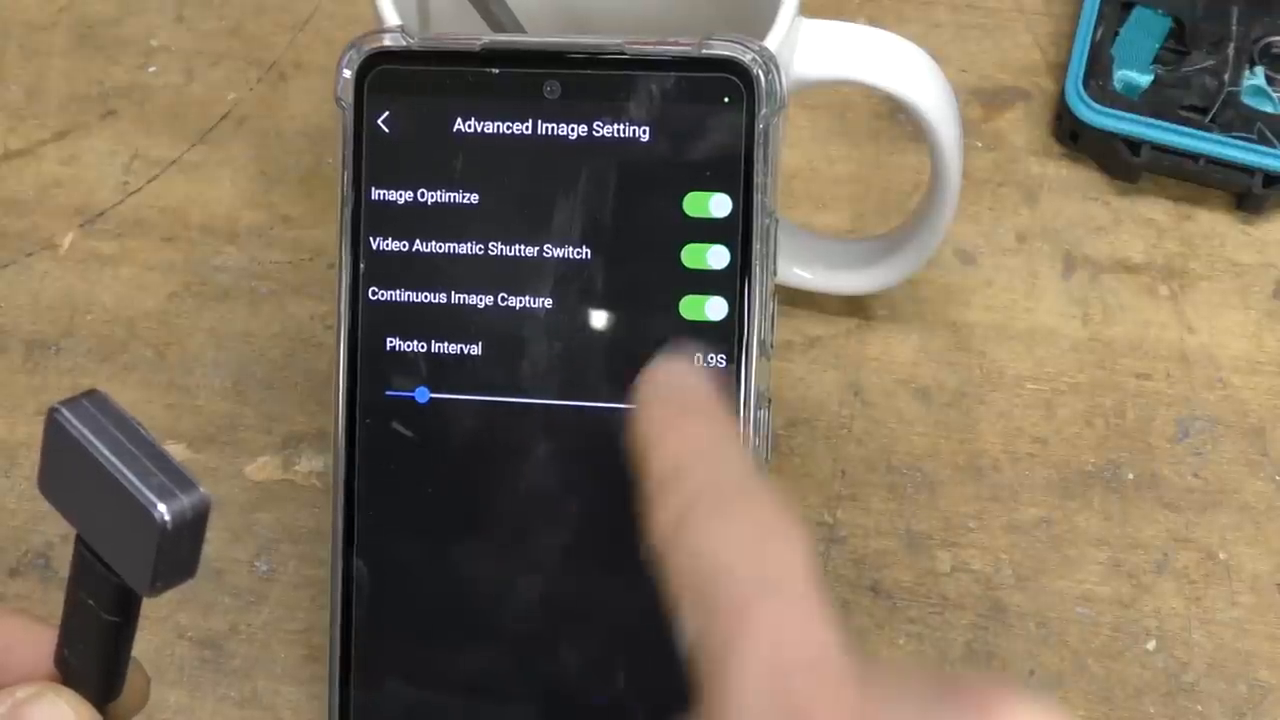
click(702, 308)
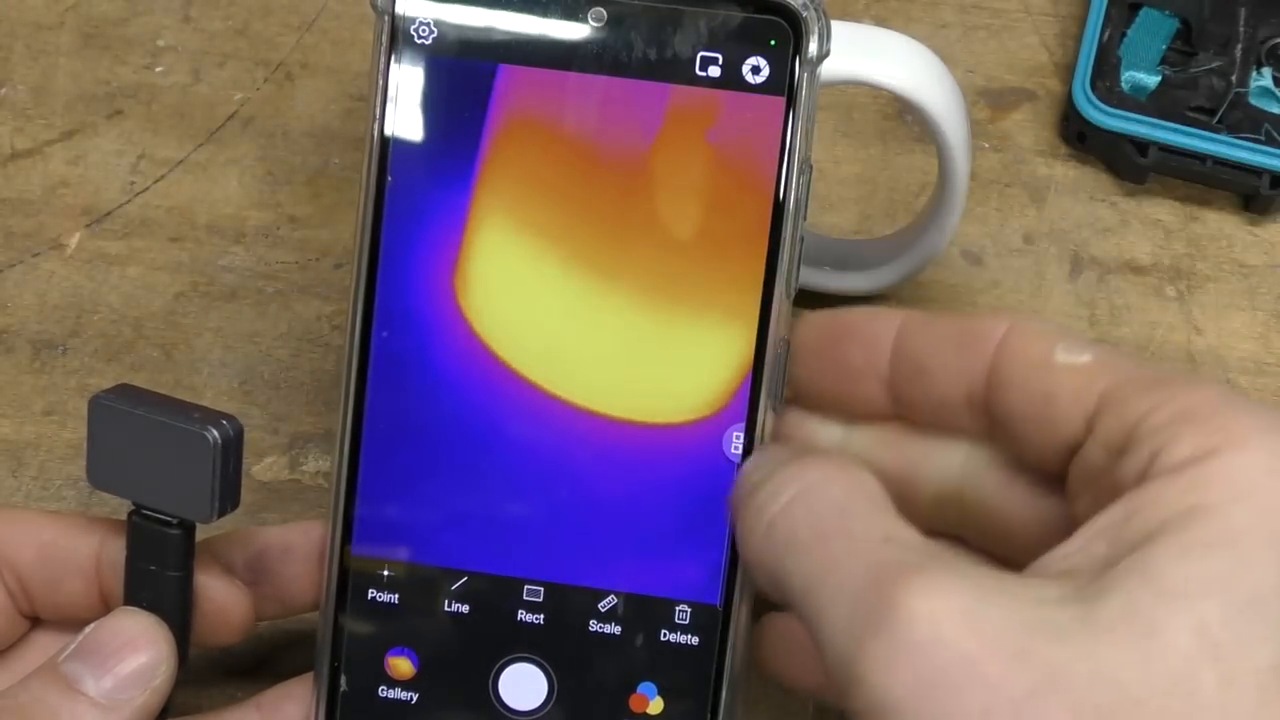
Step: Turn off Professional Thermometry so the live view shows spot temperatures (~38.8 °C)
click(730, 440)
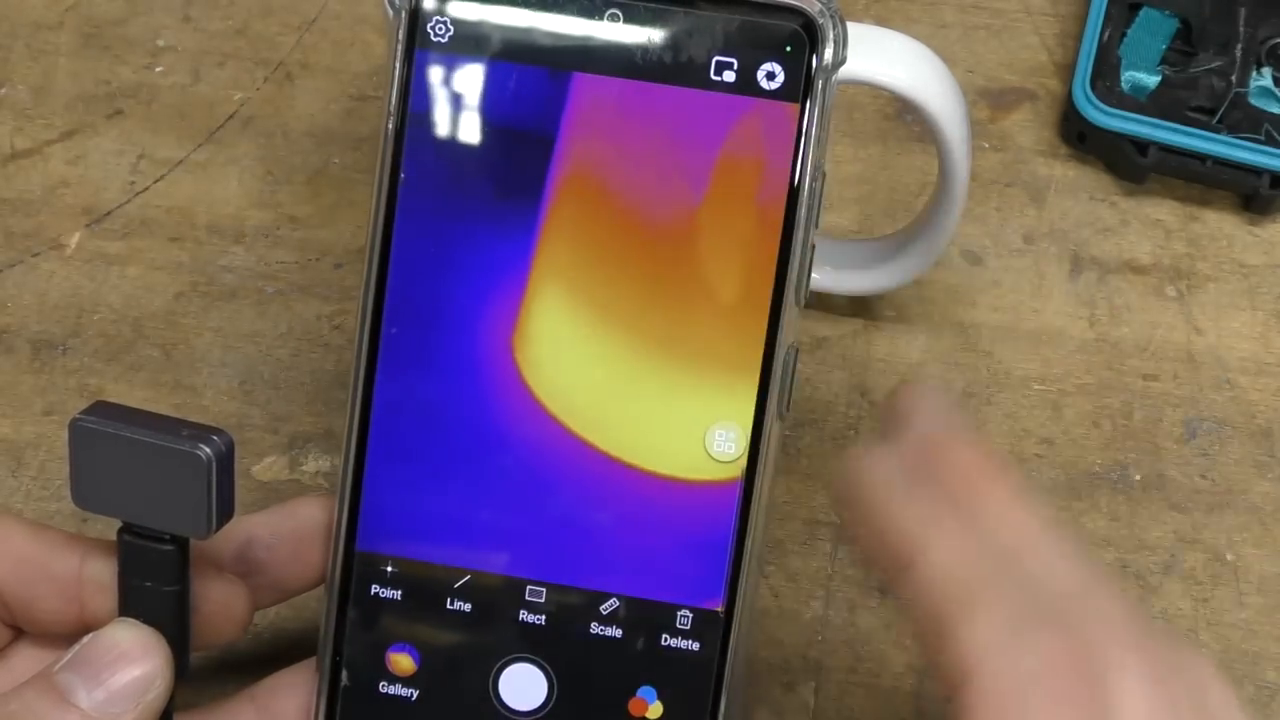
click(440, 30)
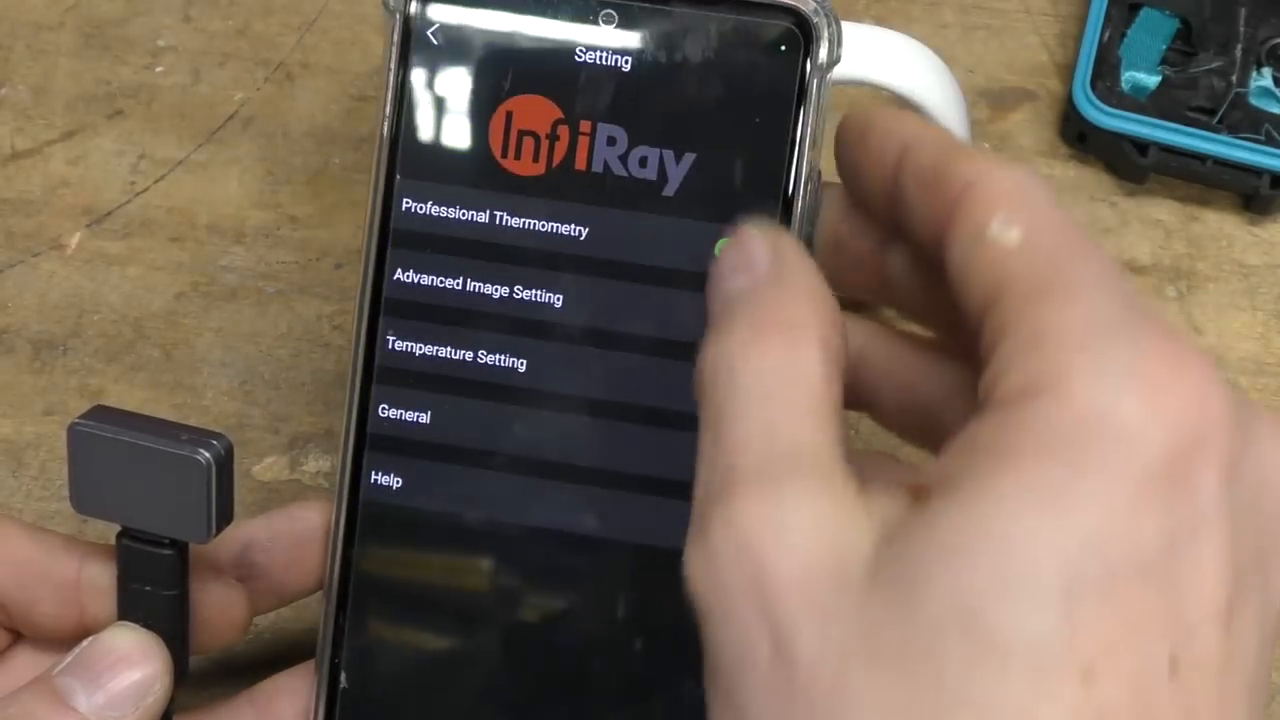
click(436, 32)
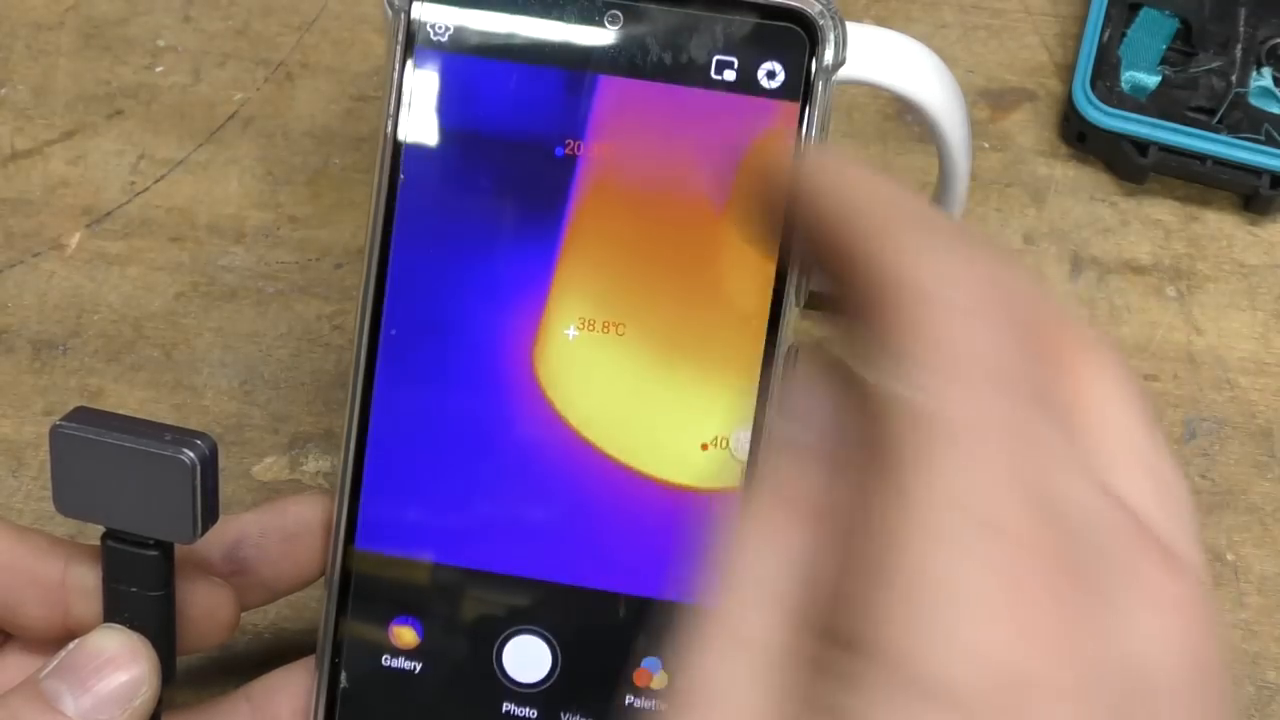